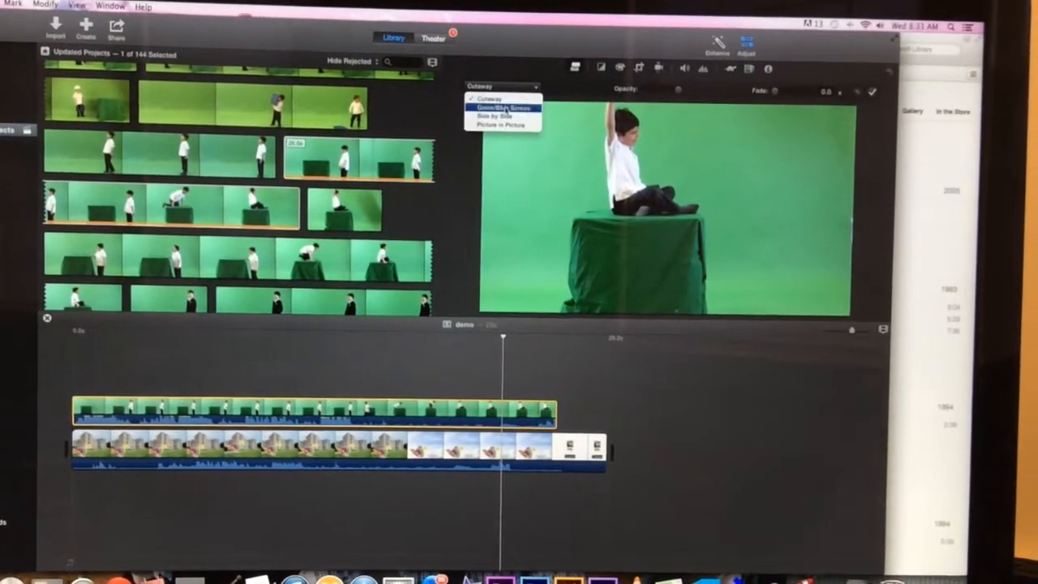
Step: Switch the boy clip's overlay mode from Cutaway to Green/Blue Screen
{"action": "left_click", "coordinate": [503, 106]}
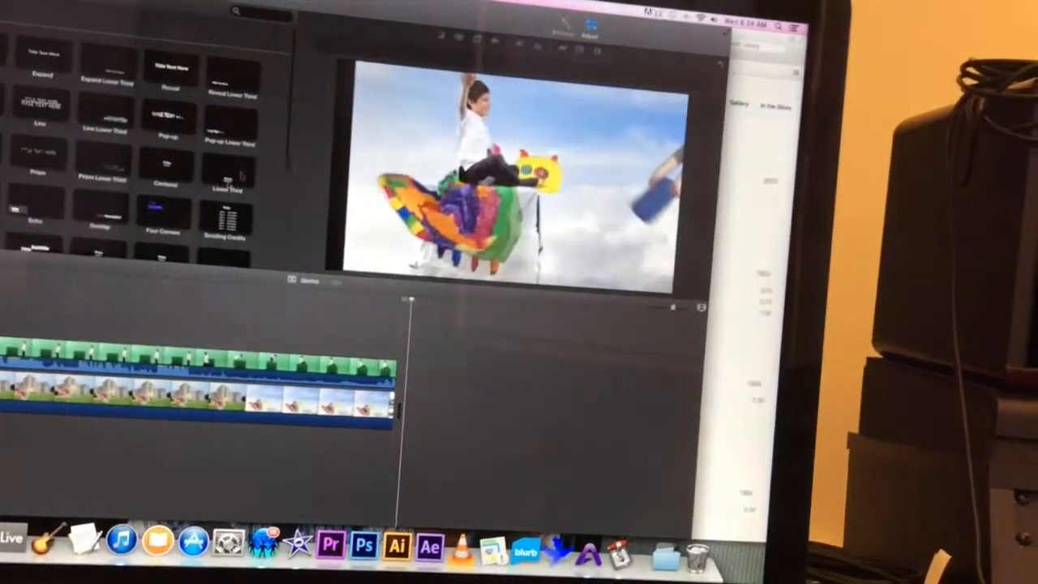
Step: Scroll through the title and background styles such as Clouds and Far Far Away
{"action": "scroll", "scroll_direction": "down", "scroll_amount": 3}
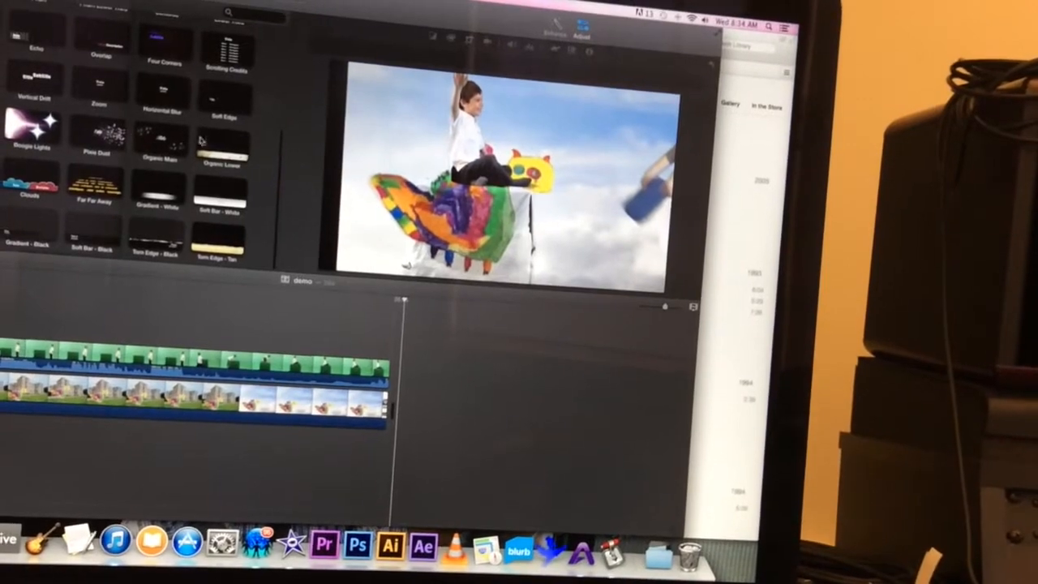